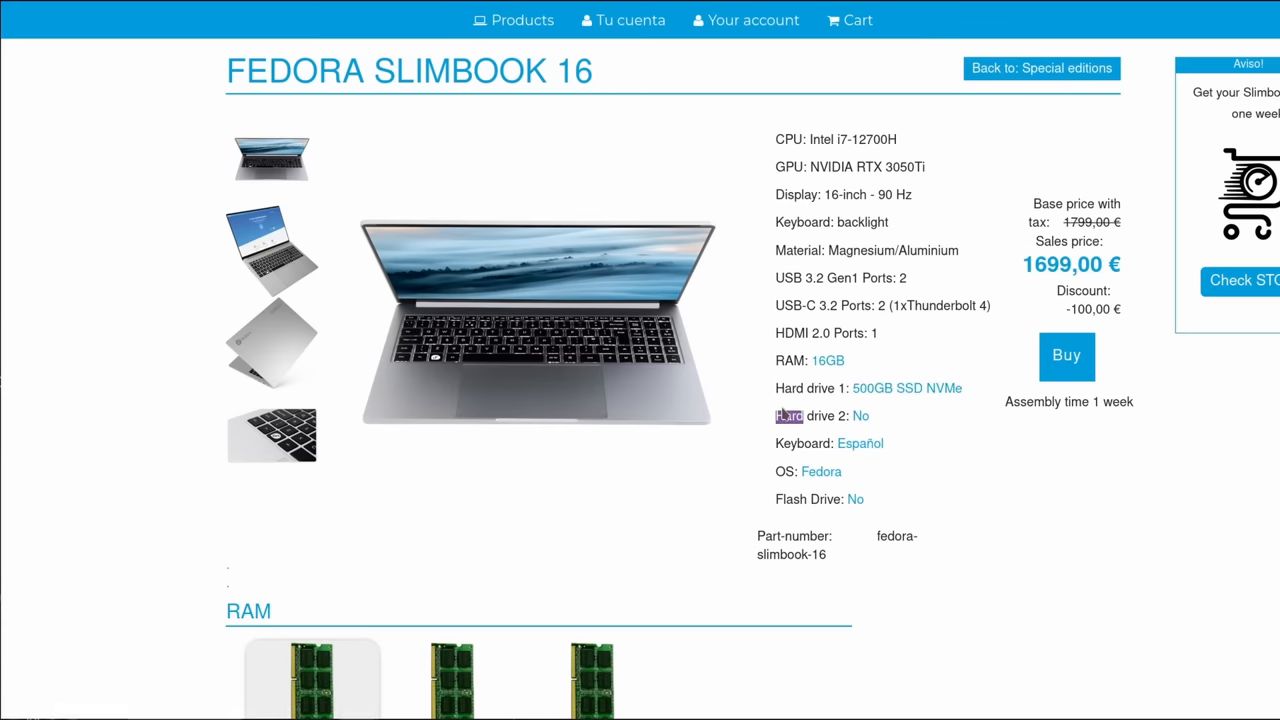
Step: Switch the Fedora Slimbook 16 keyboard option from Español to US ISO and scroll back up
scroll(down, 3)
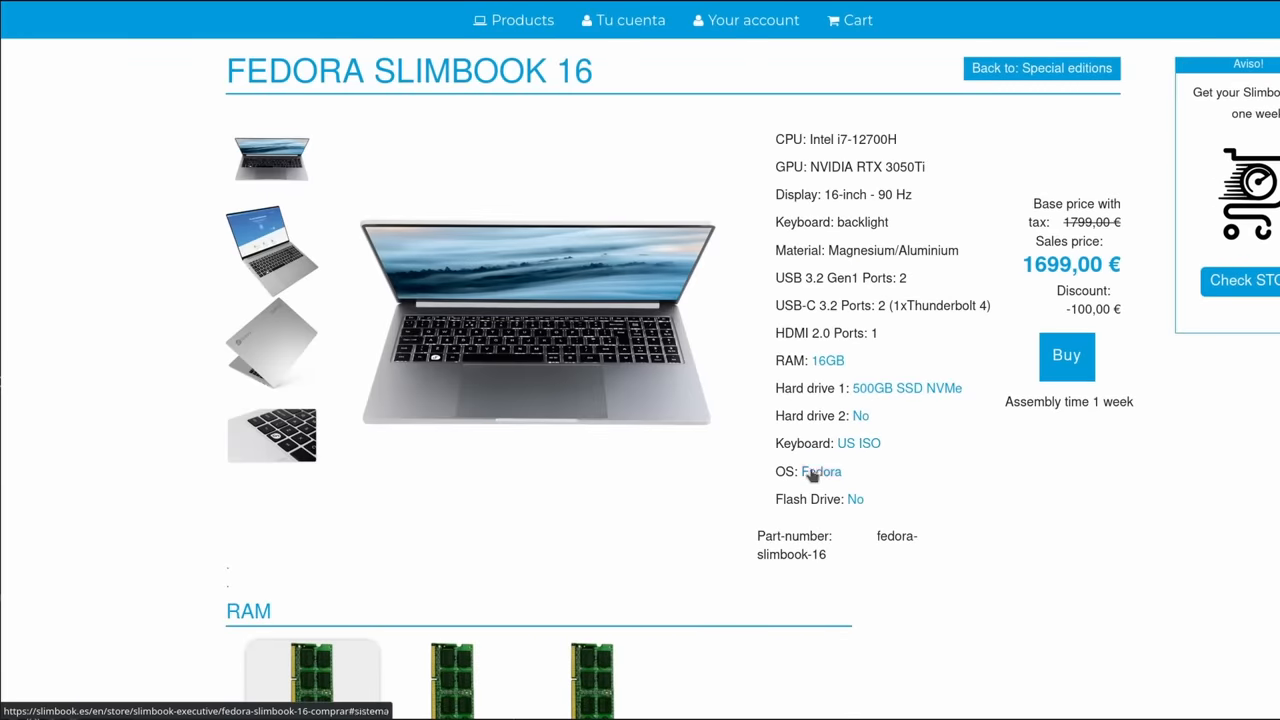
scroll(down, 3)
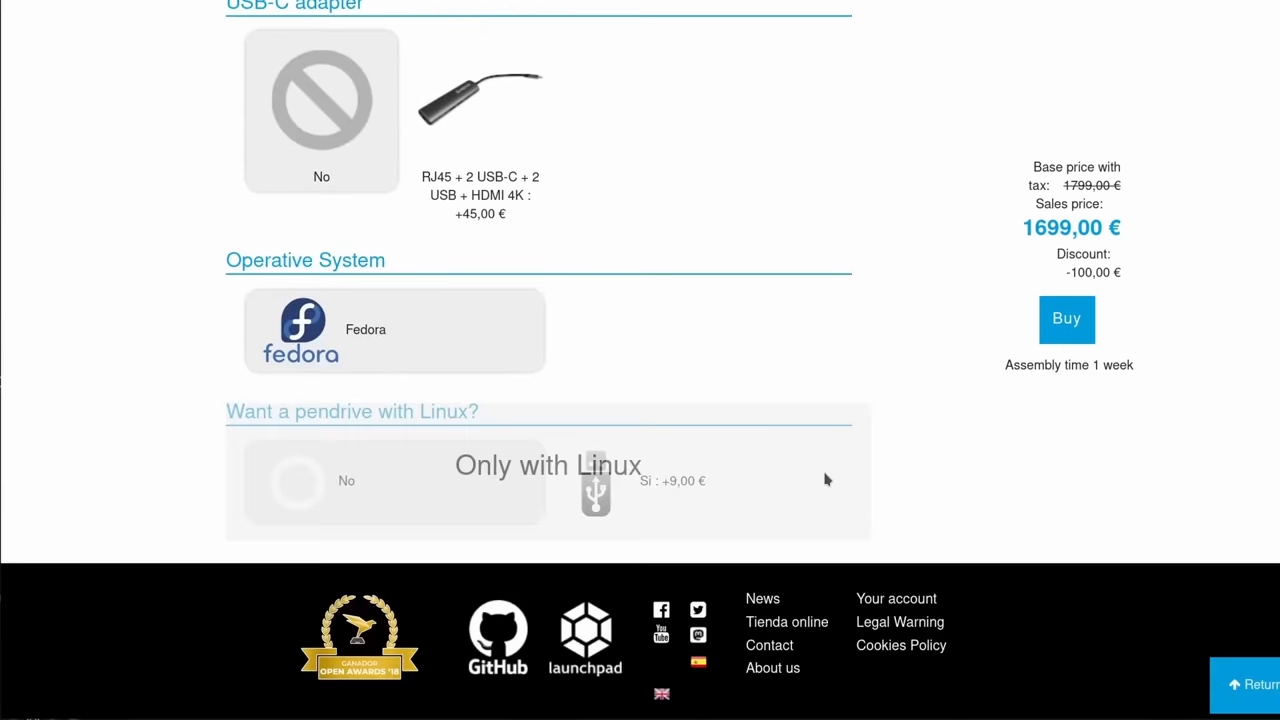
scroll(up, 3)
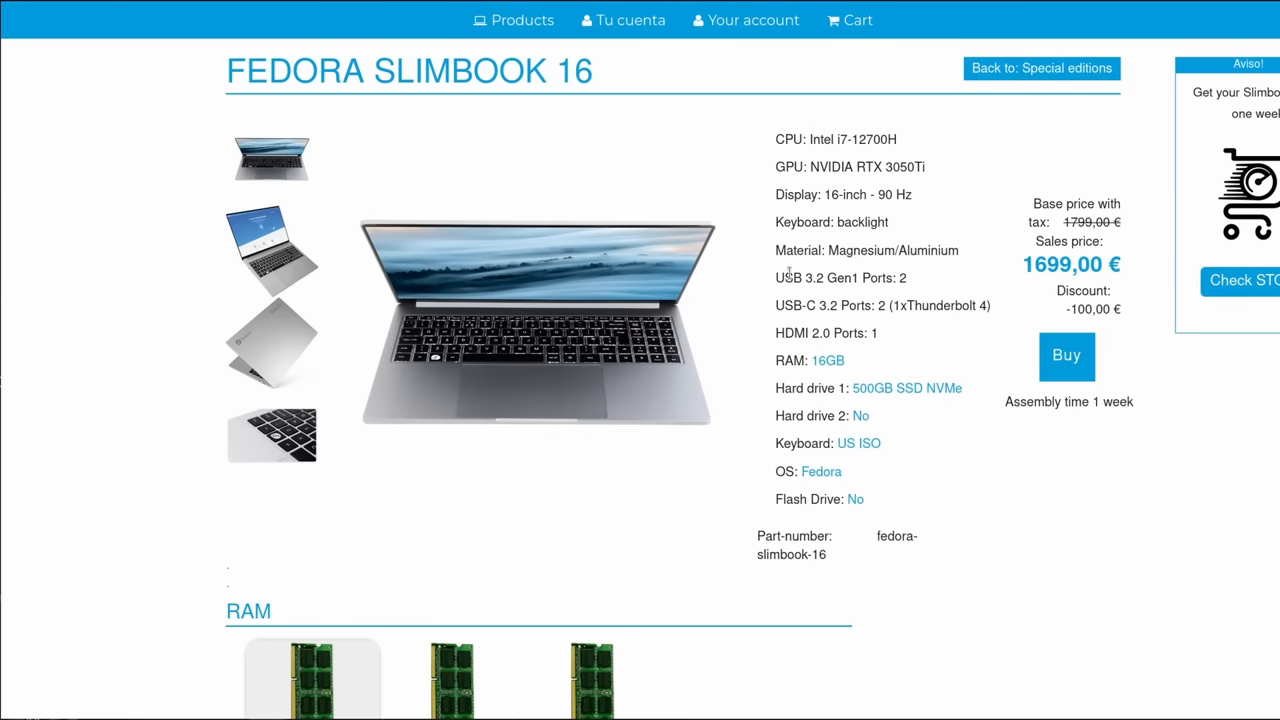
drag(776, 139, 890, 333)
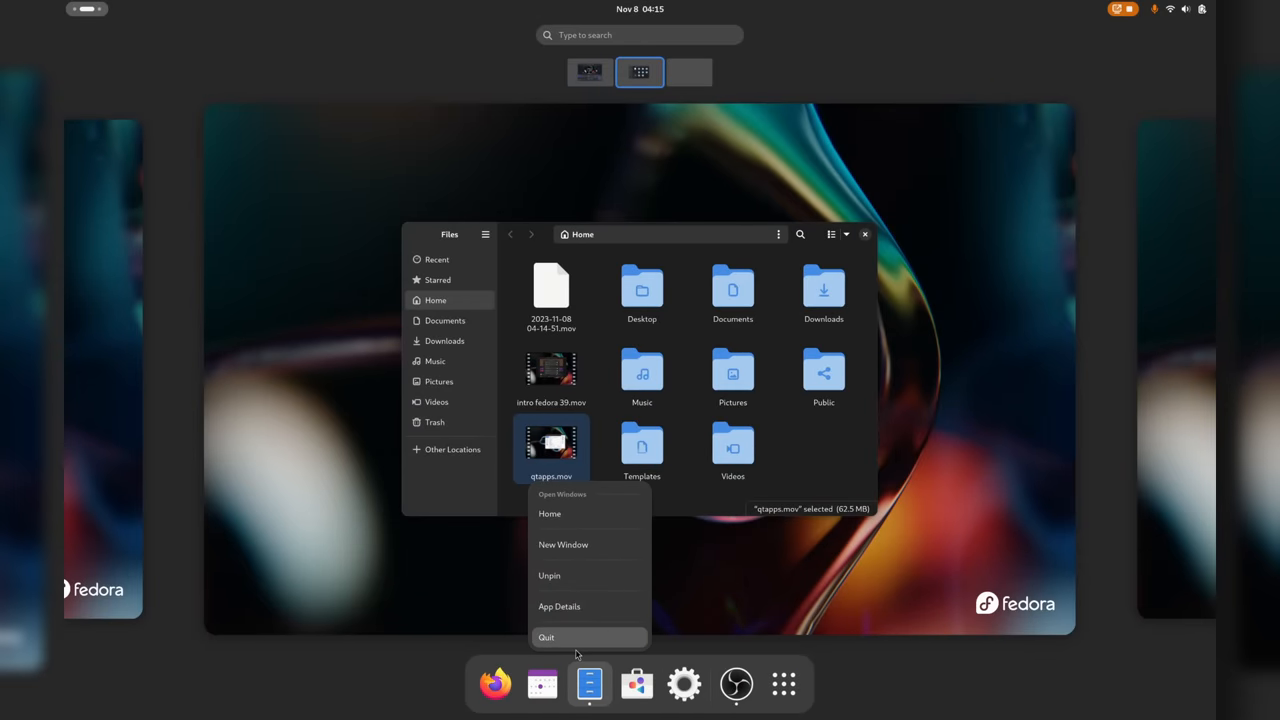
mouse_move(560, 513)
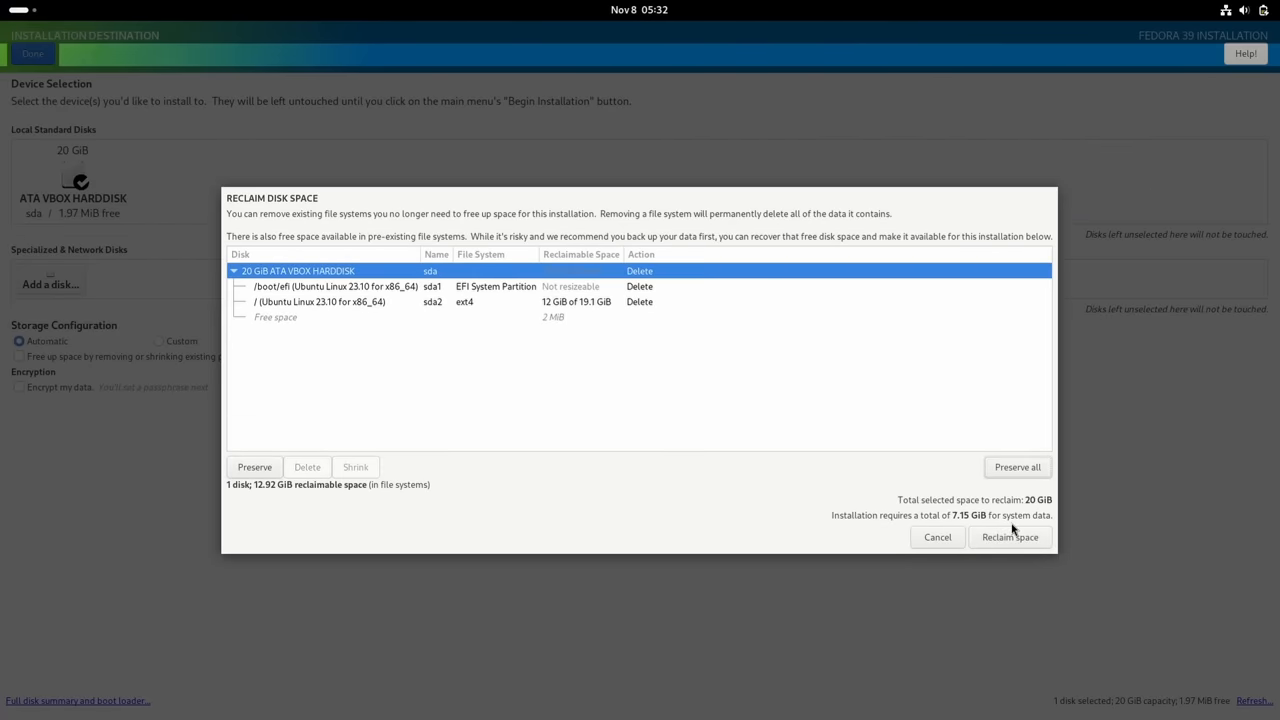
Step: Open the installer's Keyboard Layout screen and show the addable layouts beside English (US)
click(1010, 537)
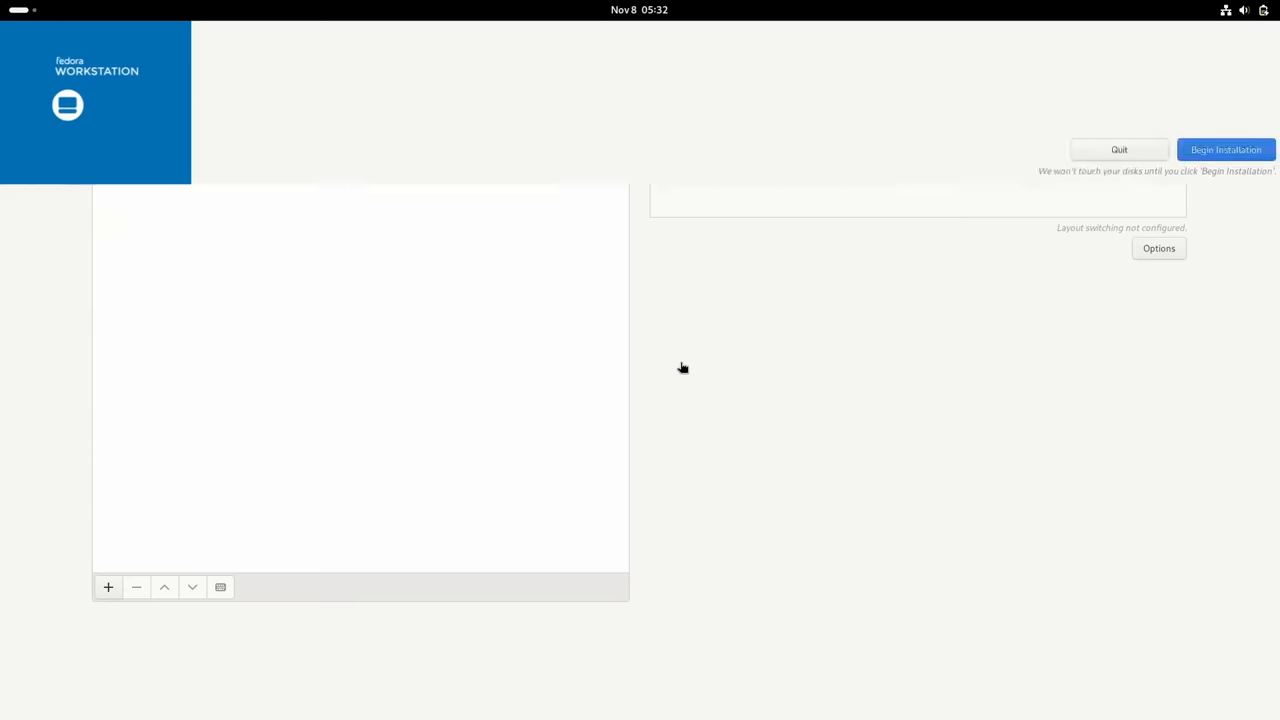
click(108, 587)
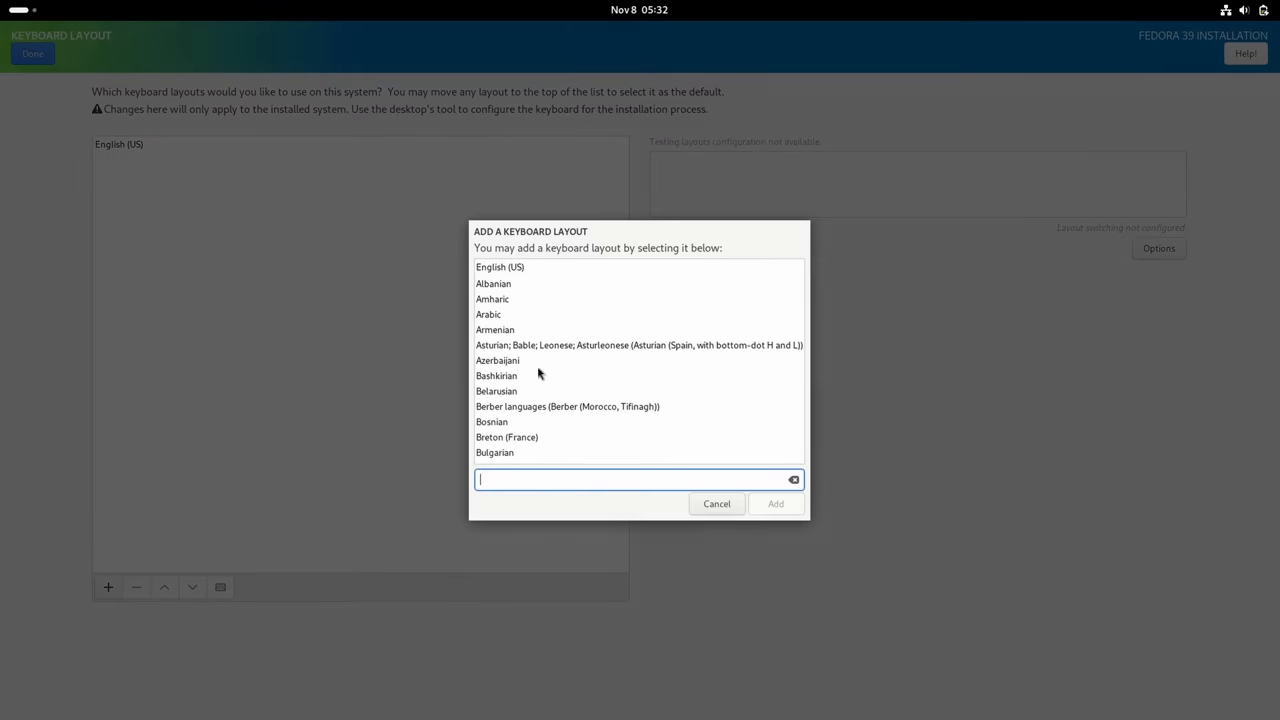